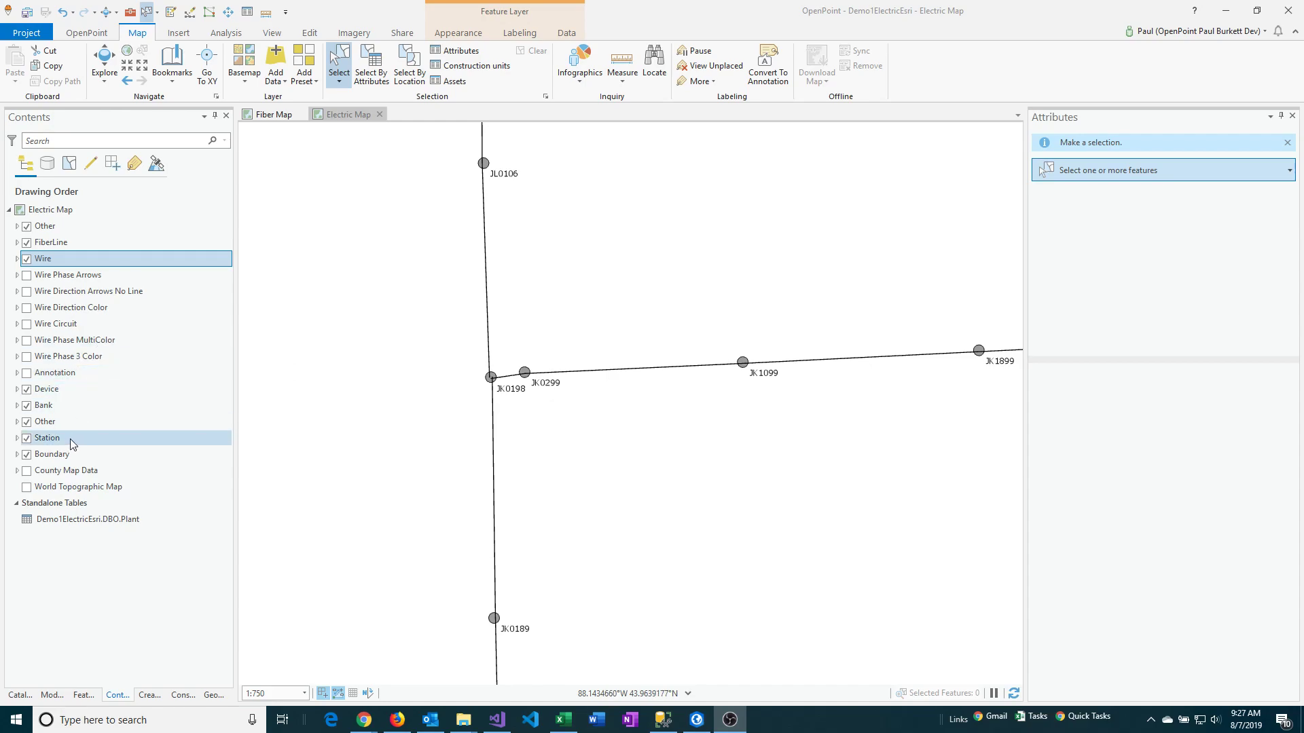
- Select the Station layer in the Electric Map's Contents pane
left_click(47, 438)
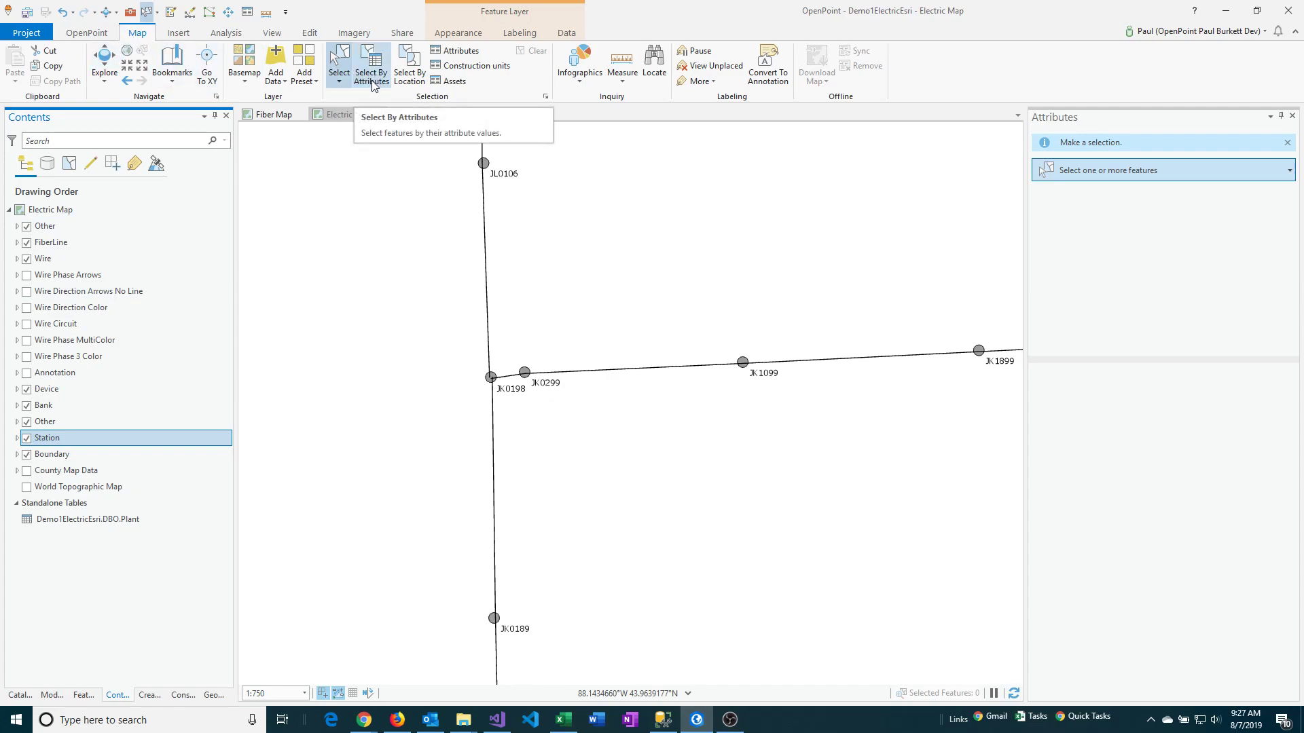
- Launch Select Layer By Attribute with Station as input and New selection type
left_click(371, 65)
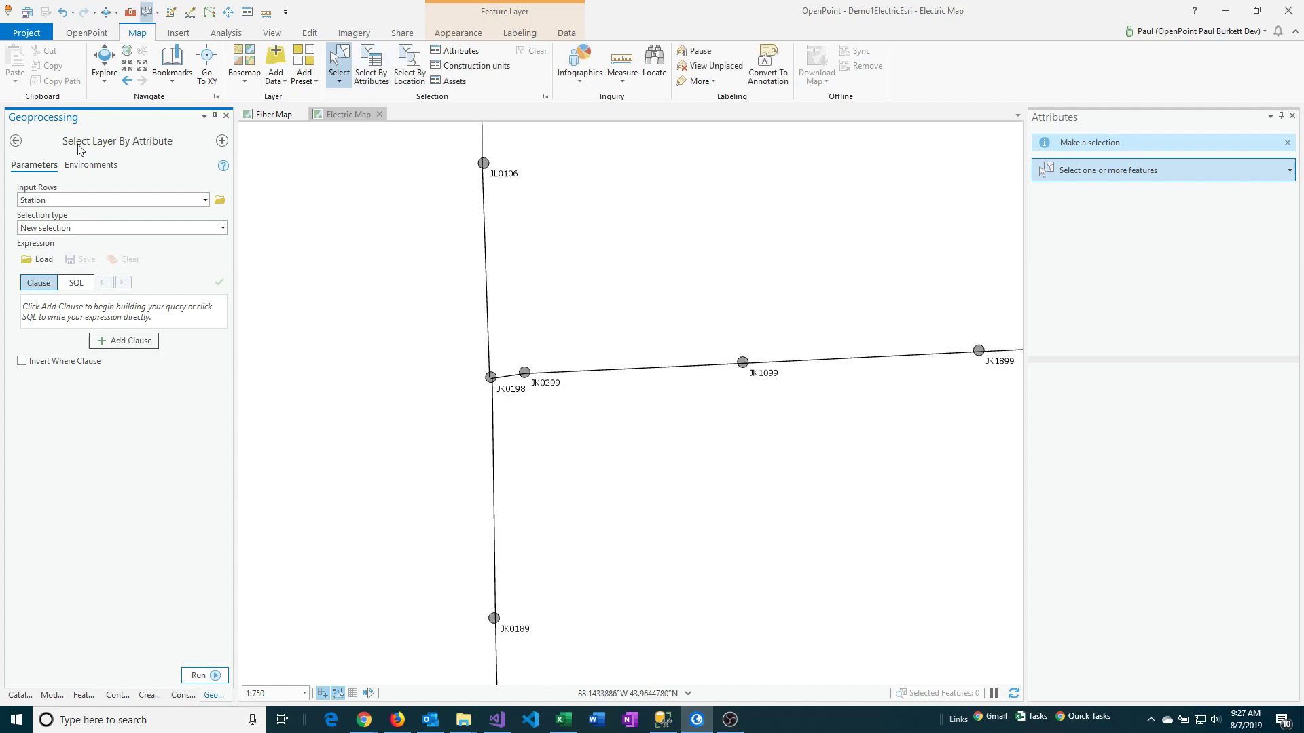
mouse_move(93, 154)
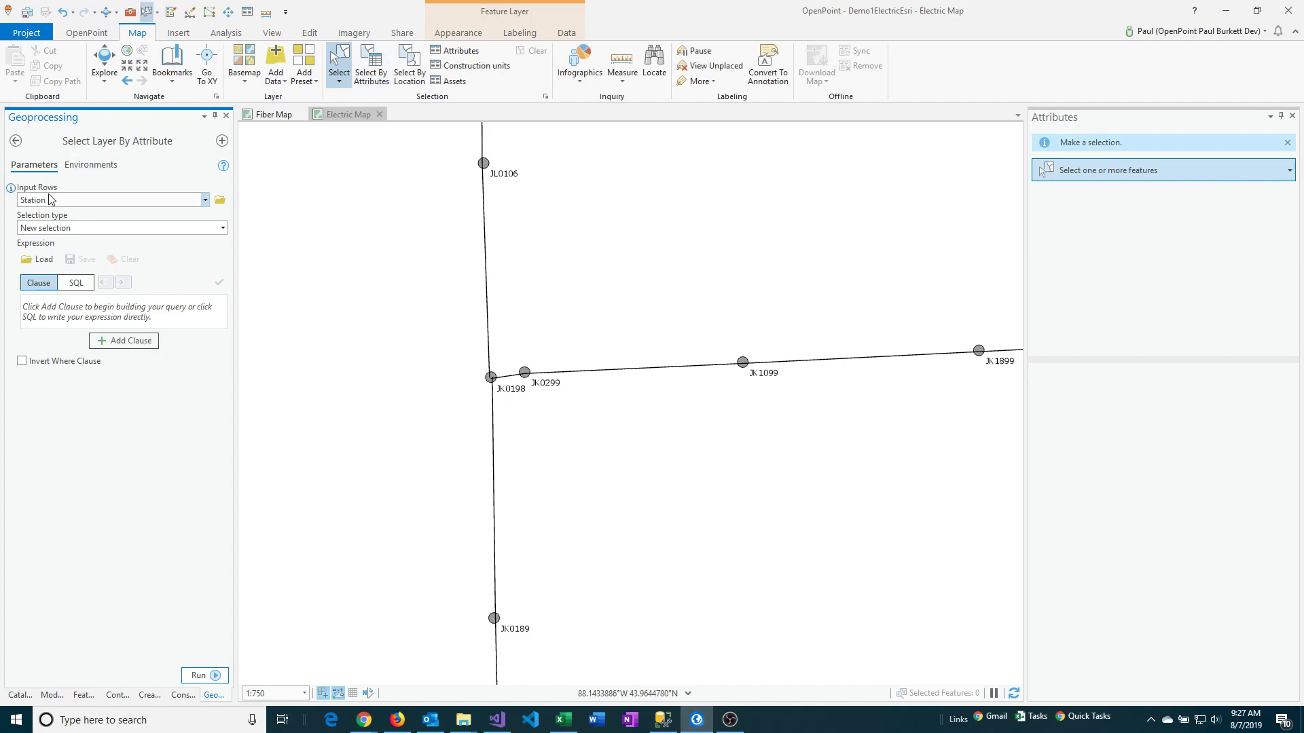
mouse_move(49, 200)
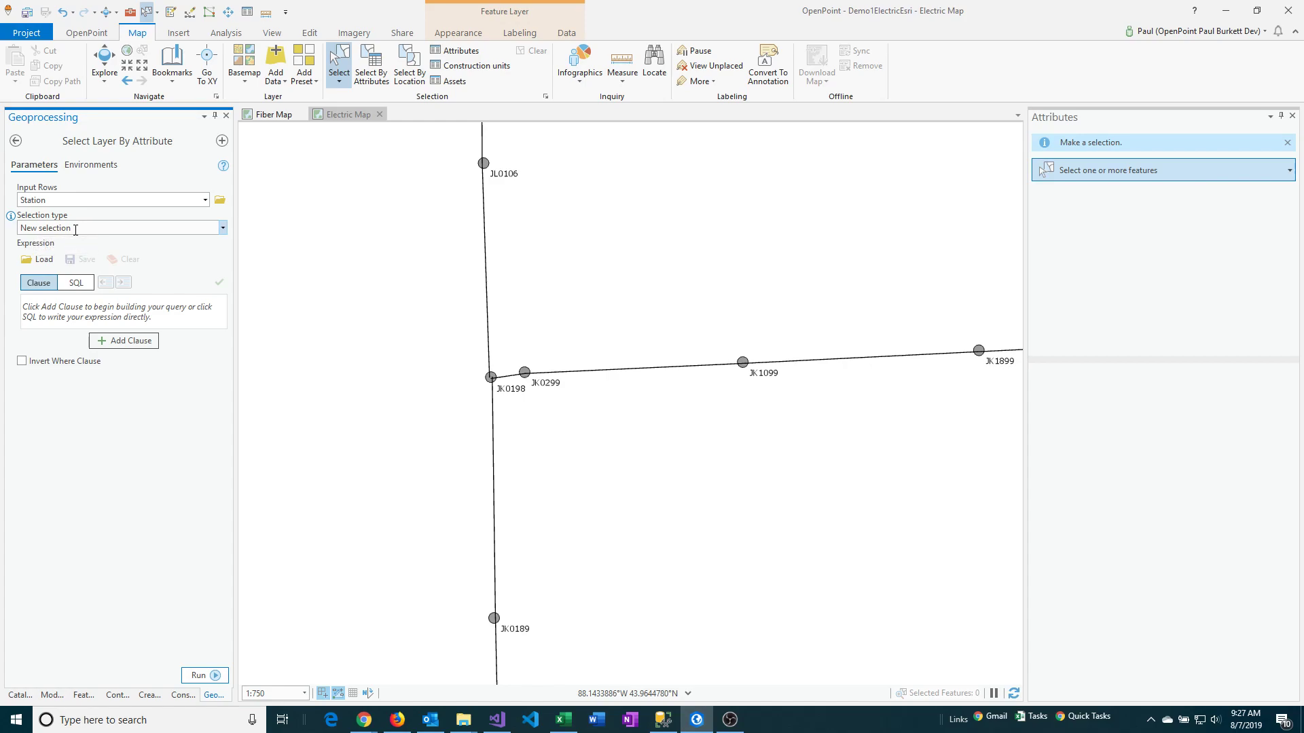
mouse_move(88, 245)
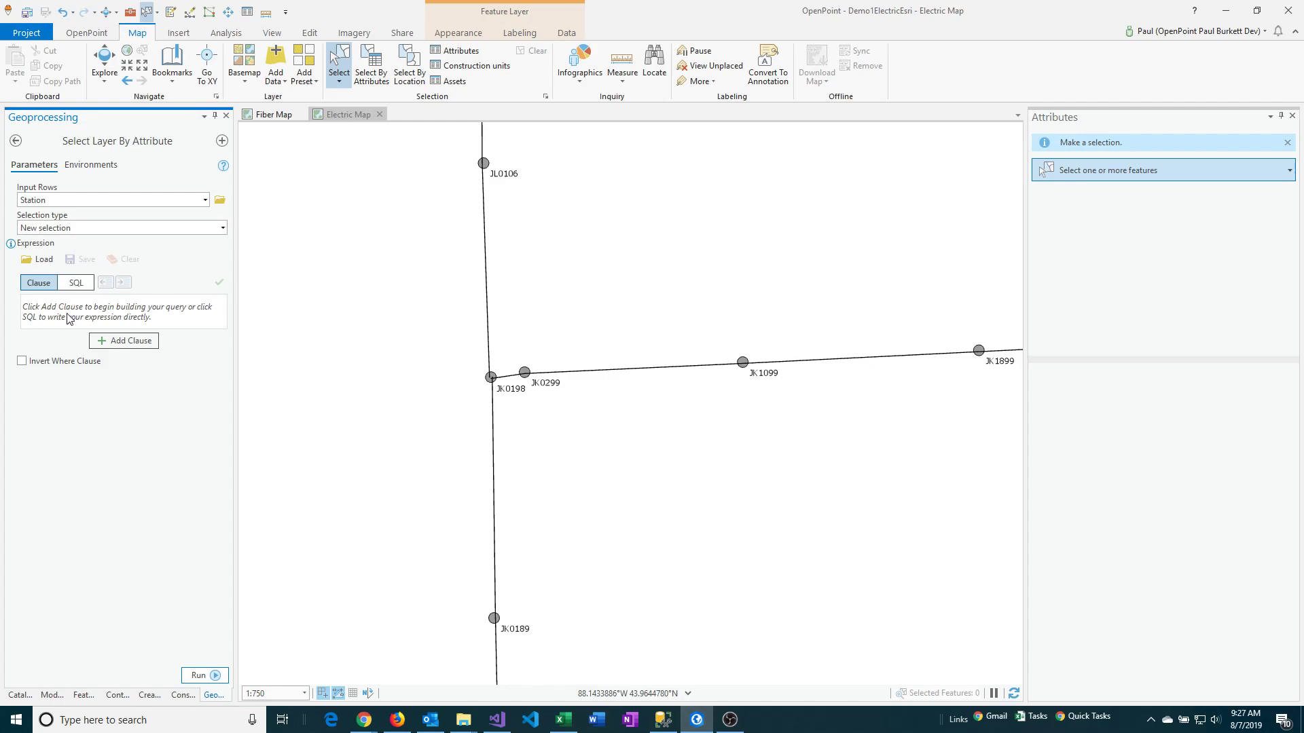
mouse_move(123, 341)
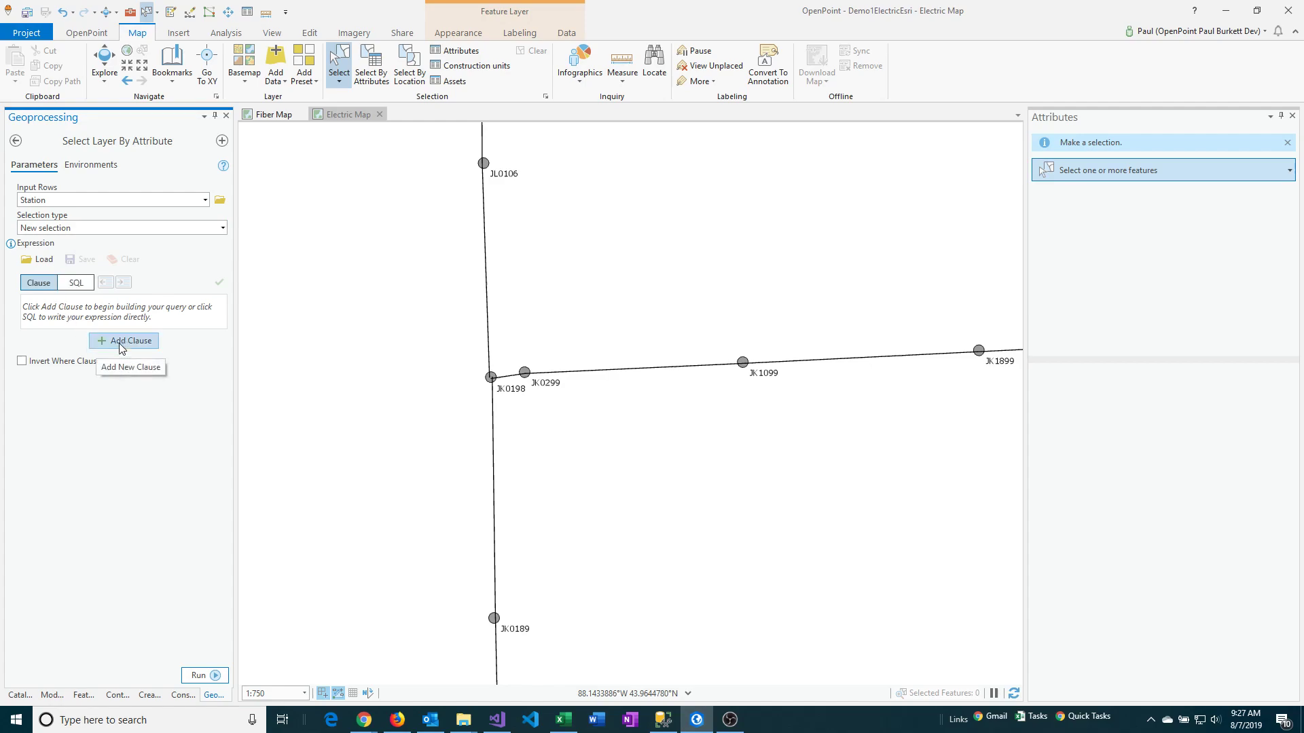
- Add a 'Station number is null' clause and run the selection
left_click(123, 341)
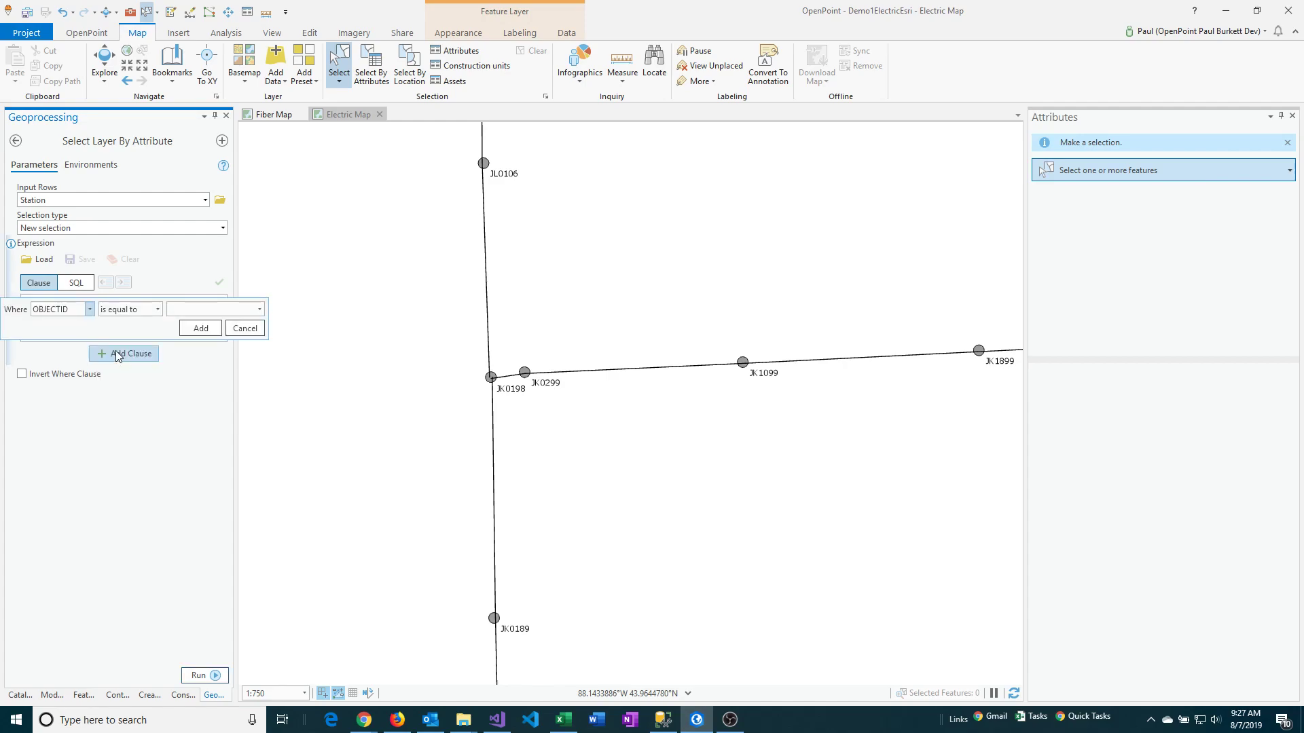
left_click(89, 309)
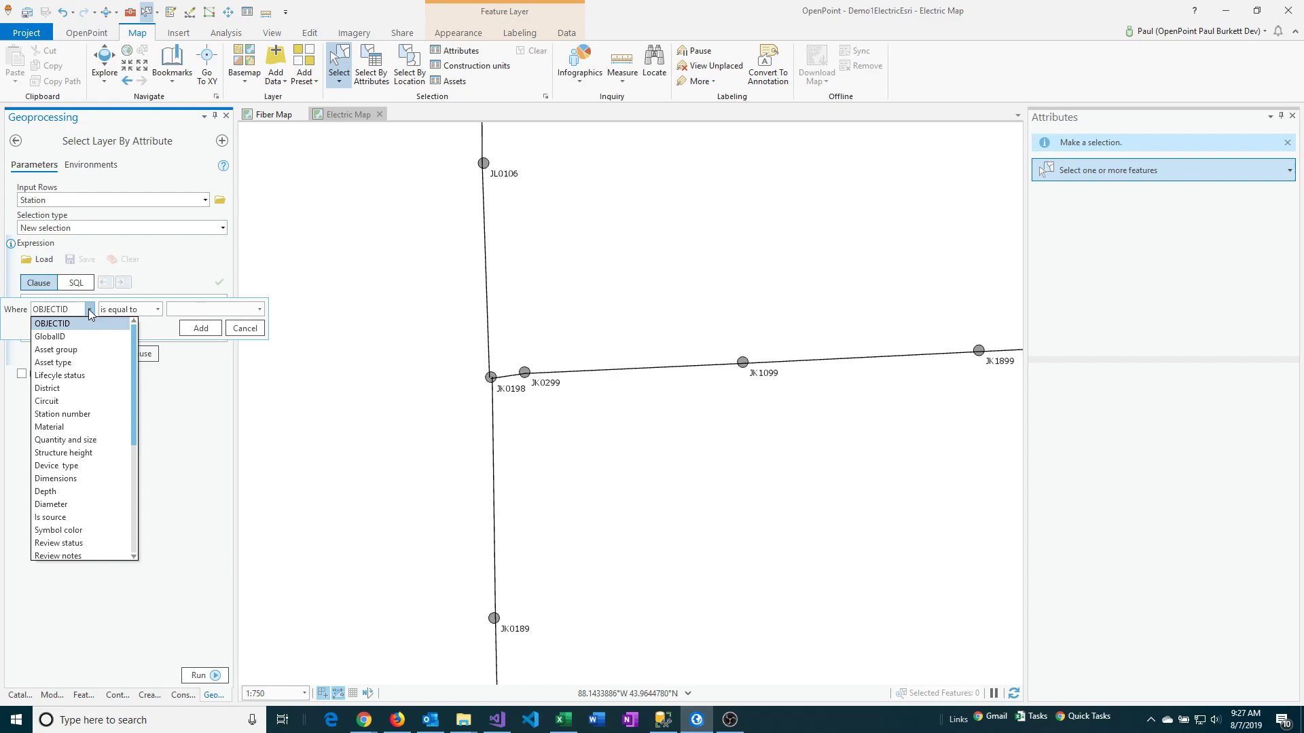
mouse_move(90, 374)
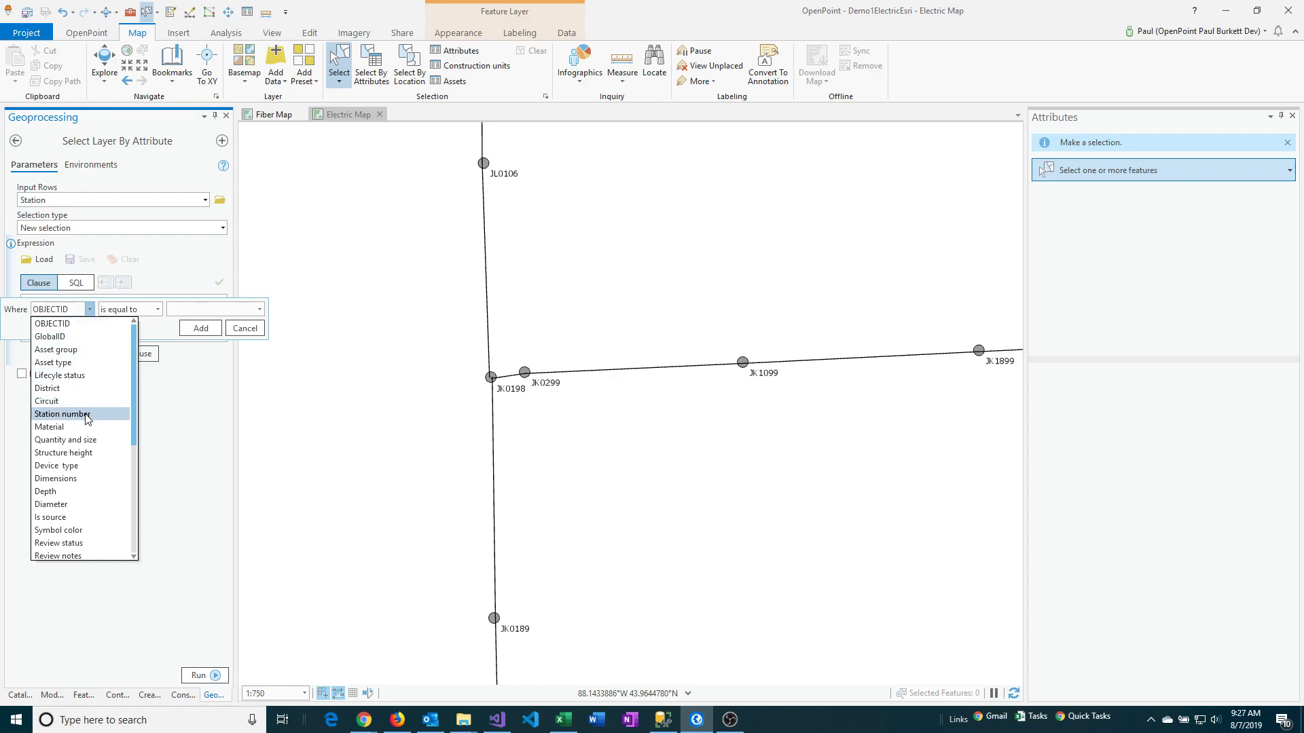
left_click(62, 415)
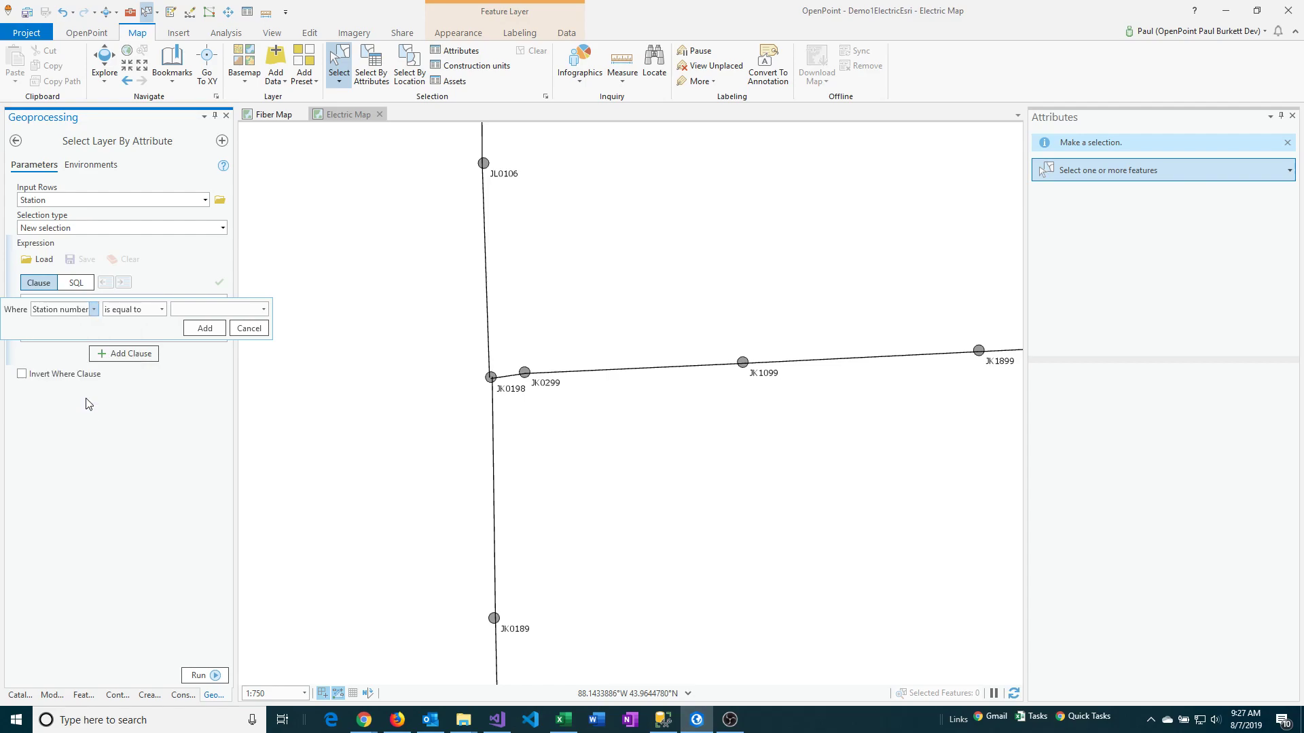
mouse_move(76, 318)
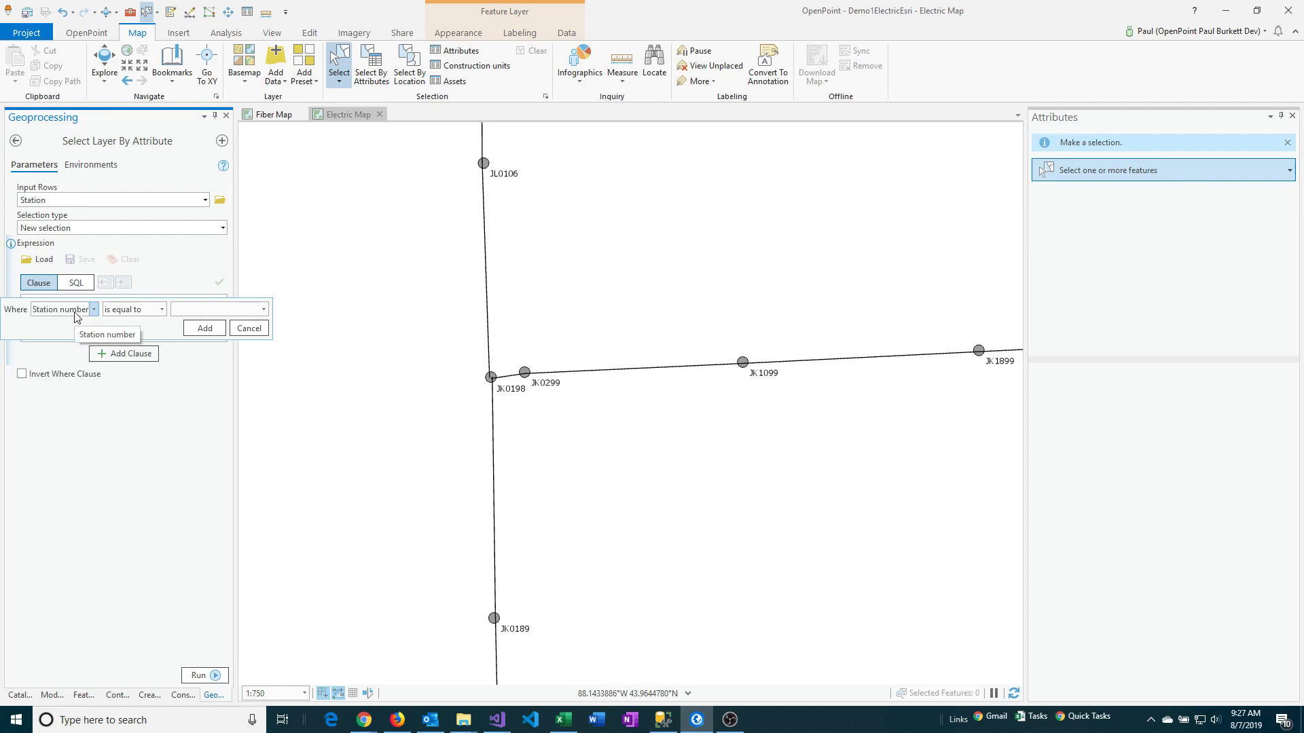
mouse_move(152, 323)
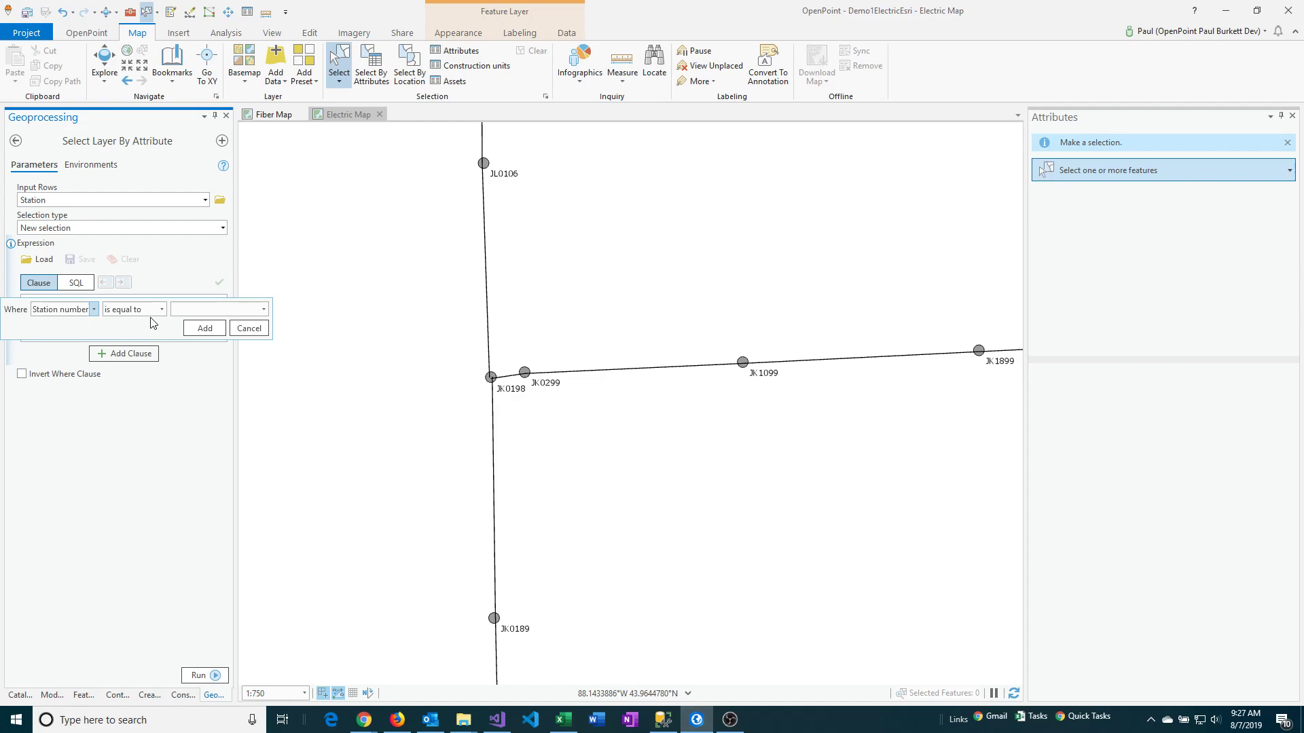
left_click(160, 308)
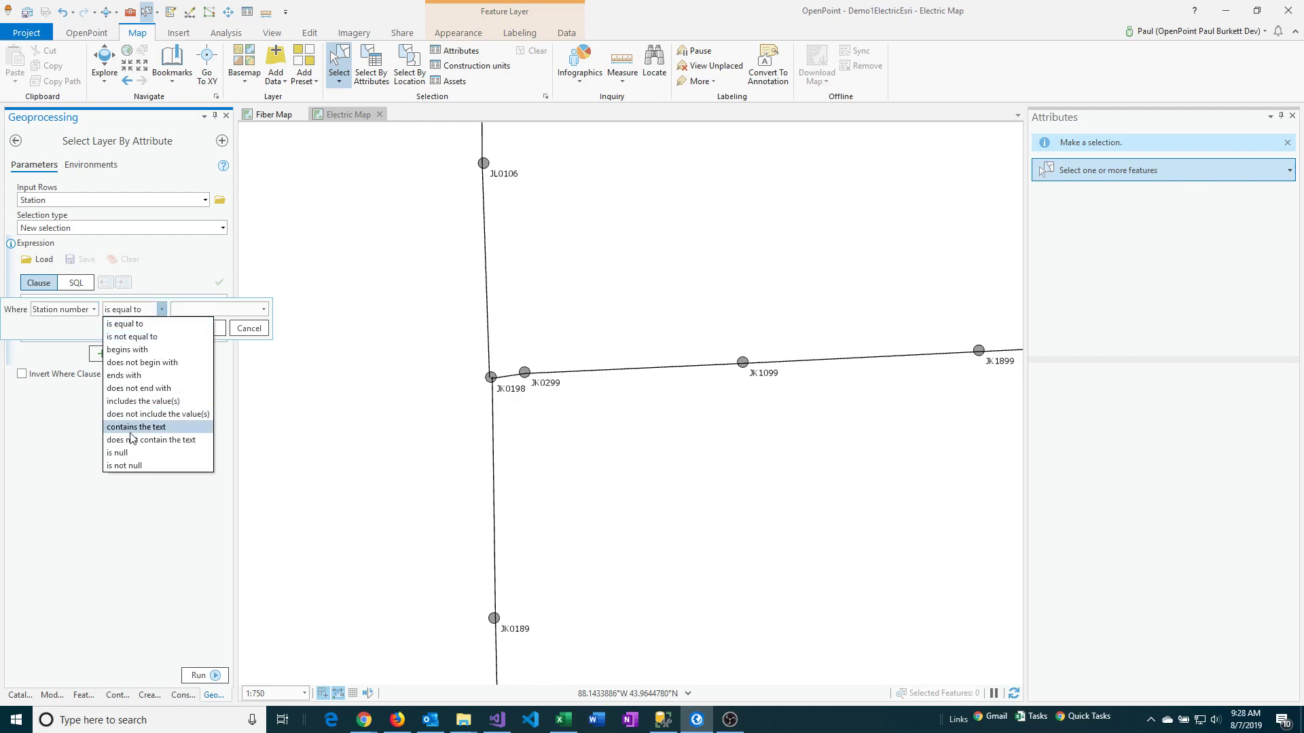
left_click(118, 452)
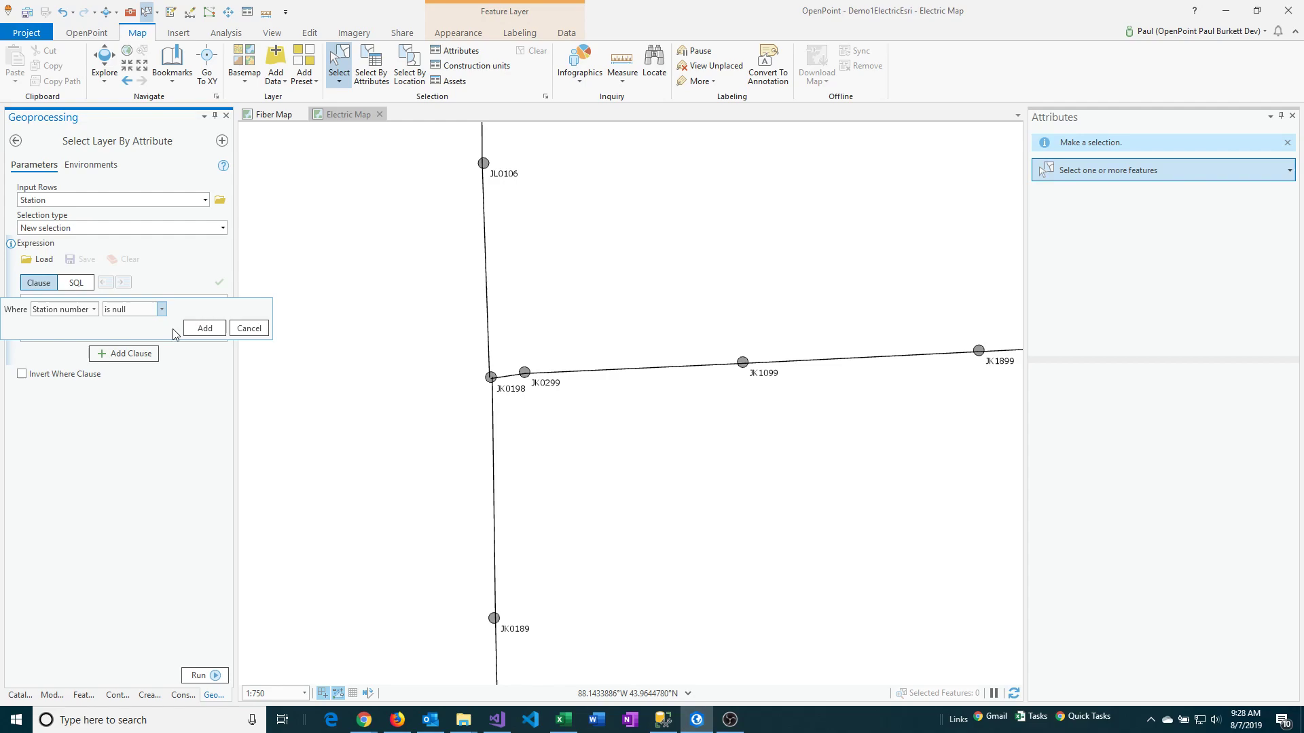
left_click(203, 327)
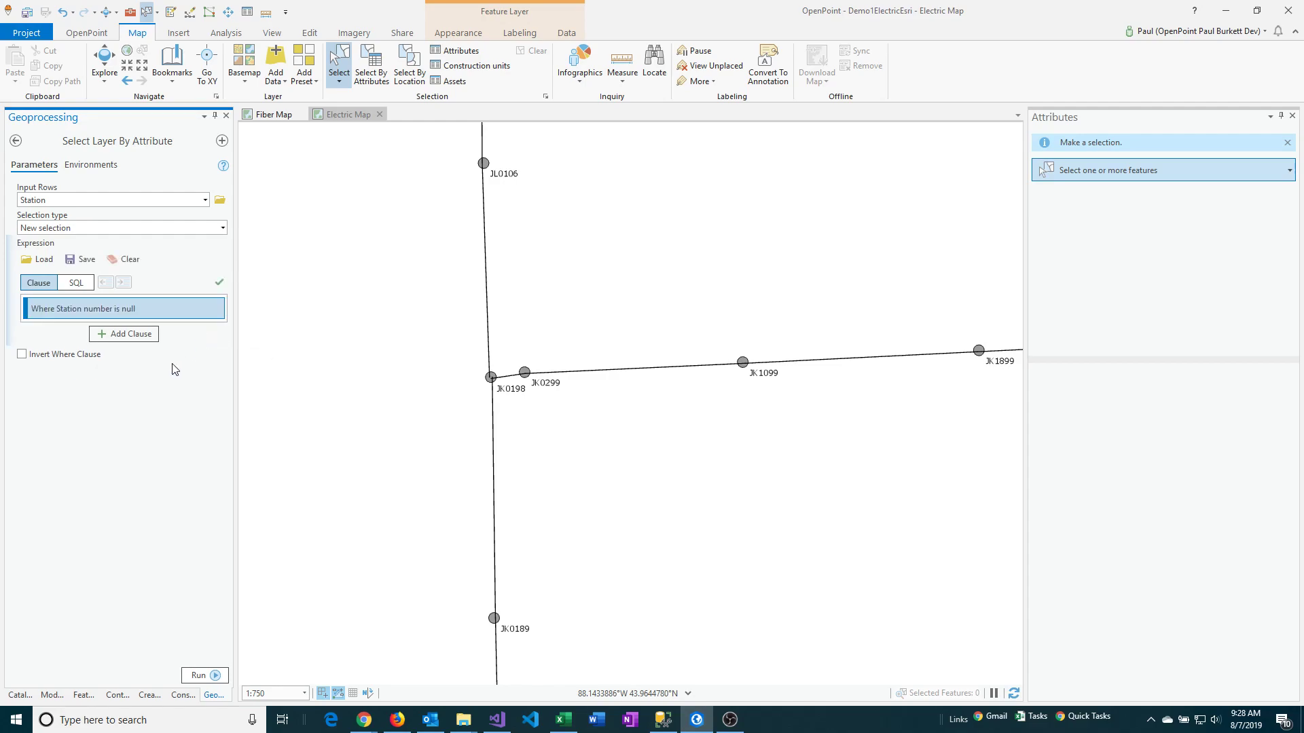
left_click(199, 675)
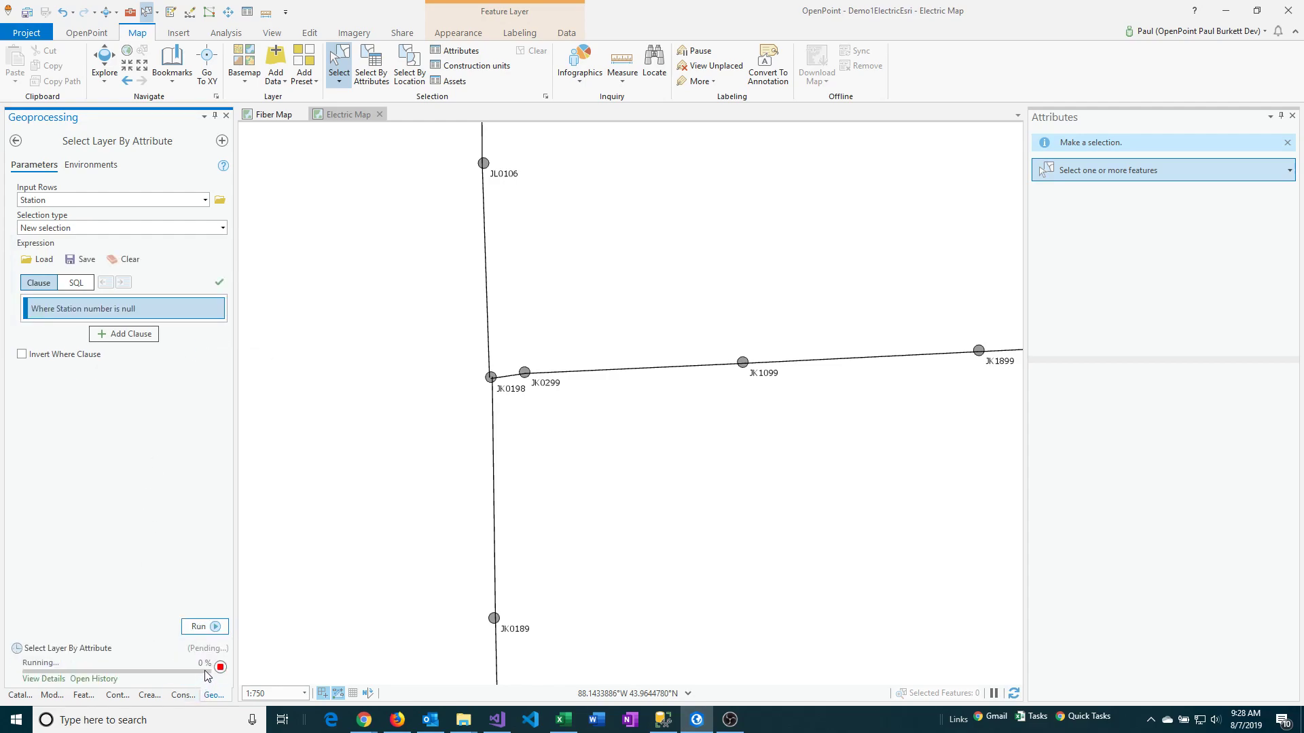
- Inspect Pad-4531, Primary pole-4540 and Primary pole-4541 attributes for null Station numbers
left_click(199, 626)
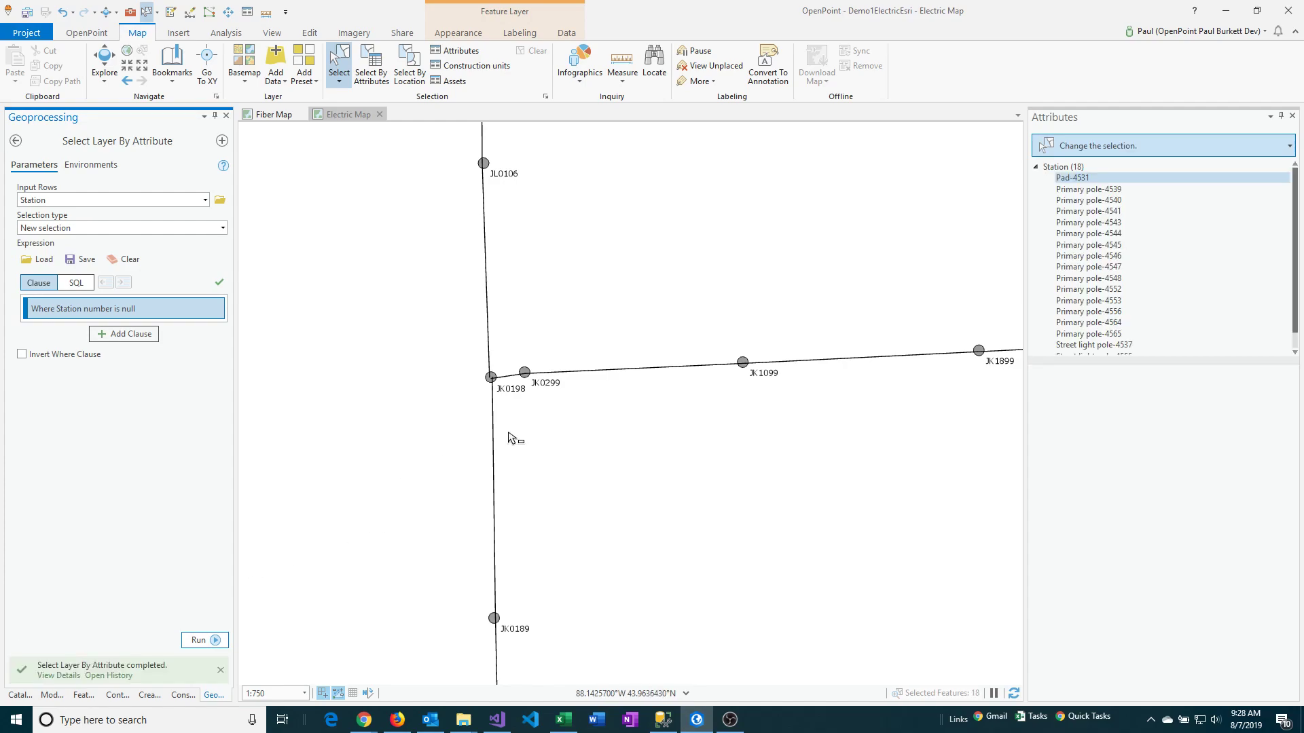
left_click(1073, 177)
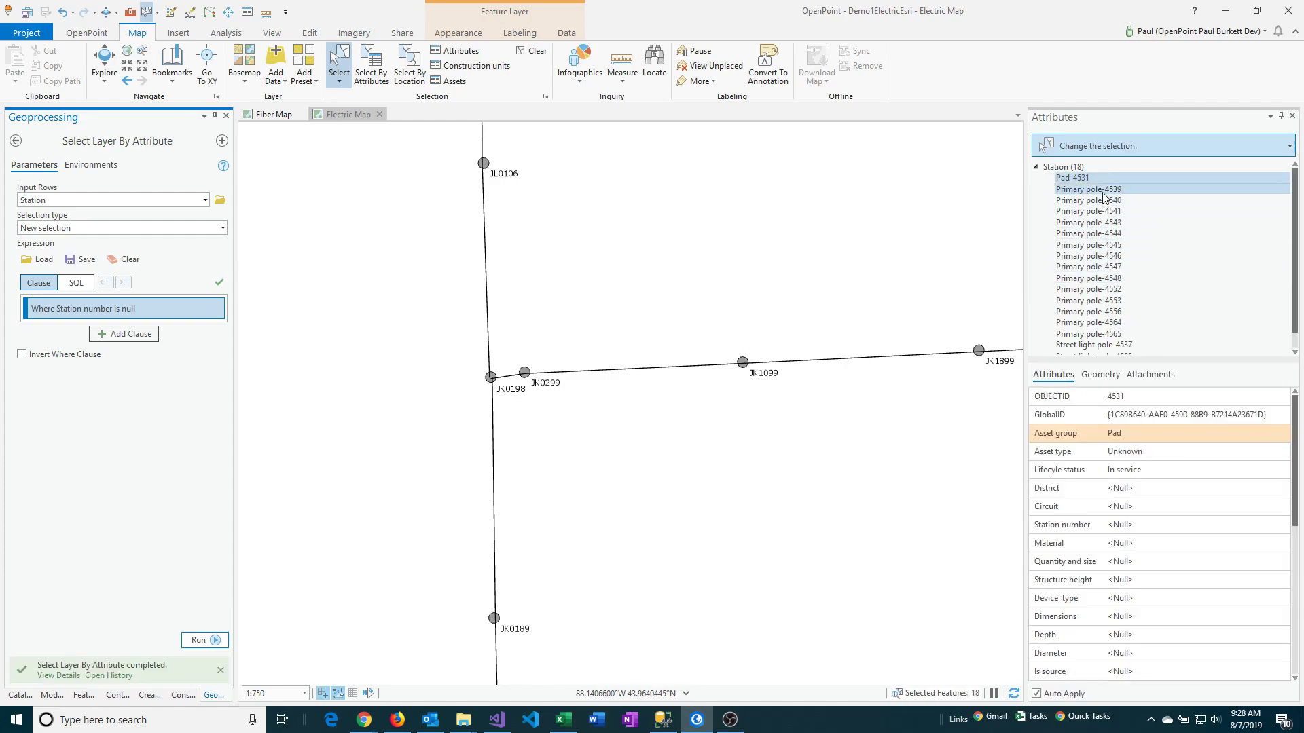
left_click(1088, 200)
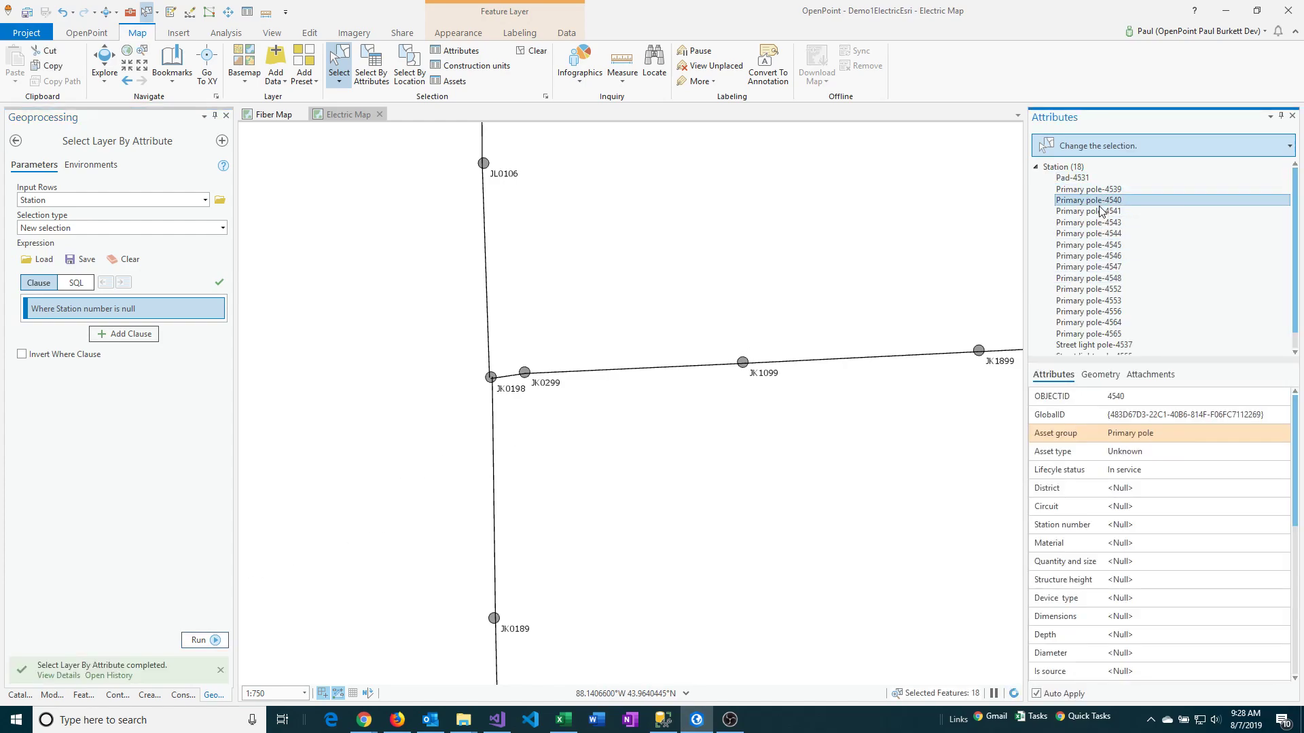
left_click(1089, 211)
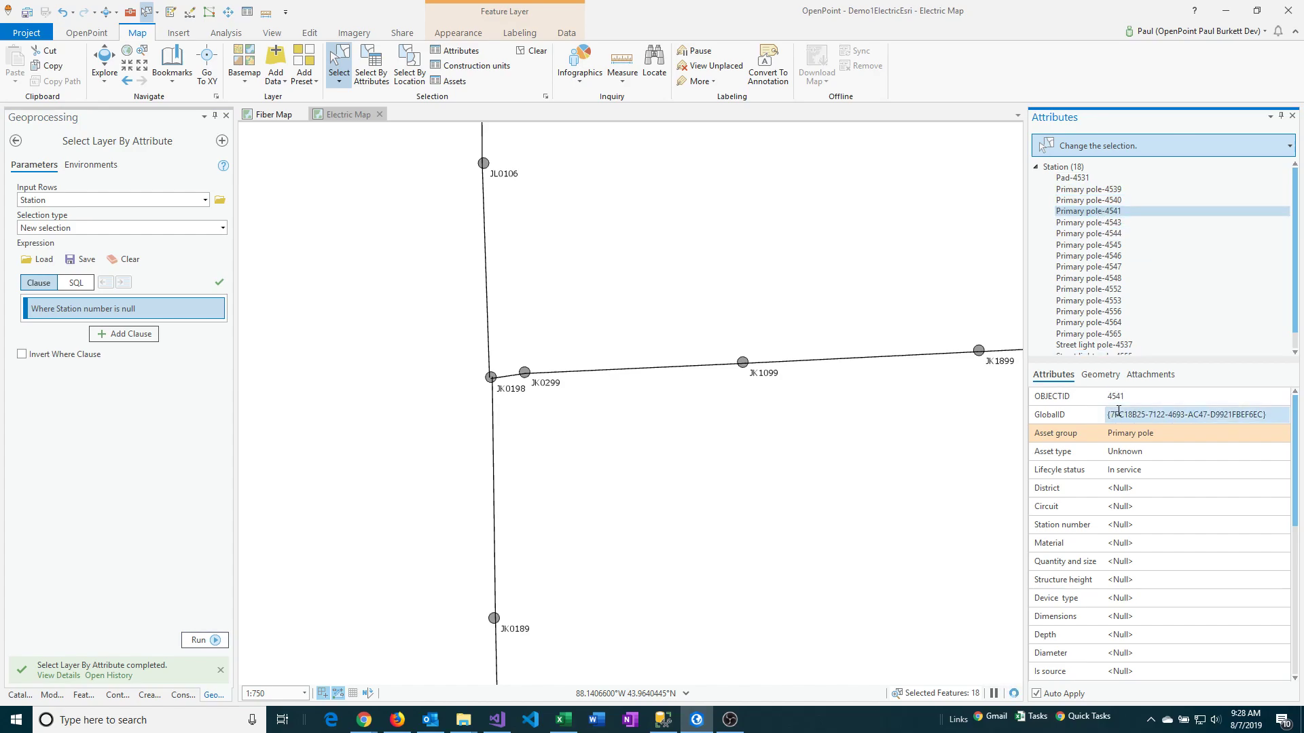